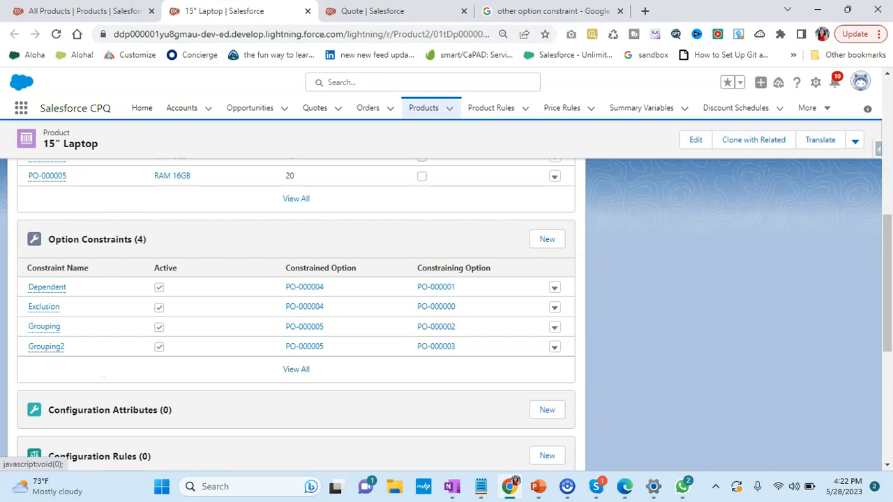
mouse_move(132, 384)
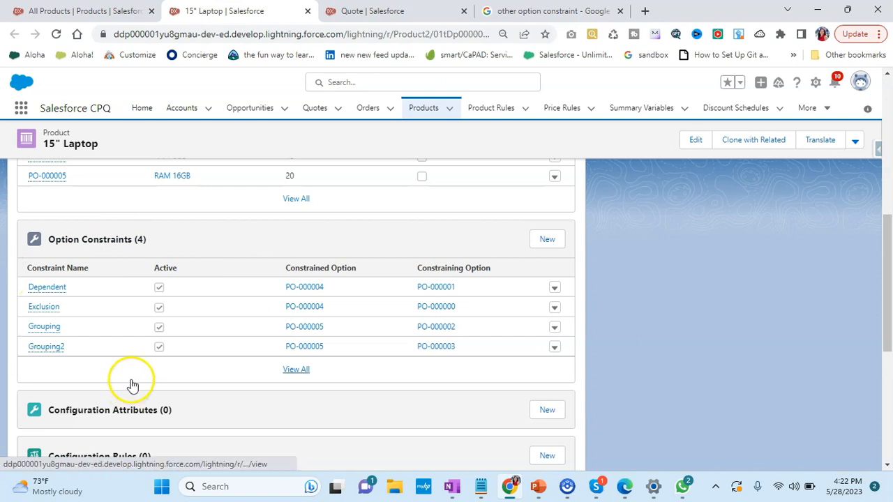
Open the Dependent option constraint record from the 15" Laptop's constraints list.
scroll("down", 3)
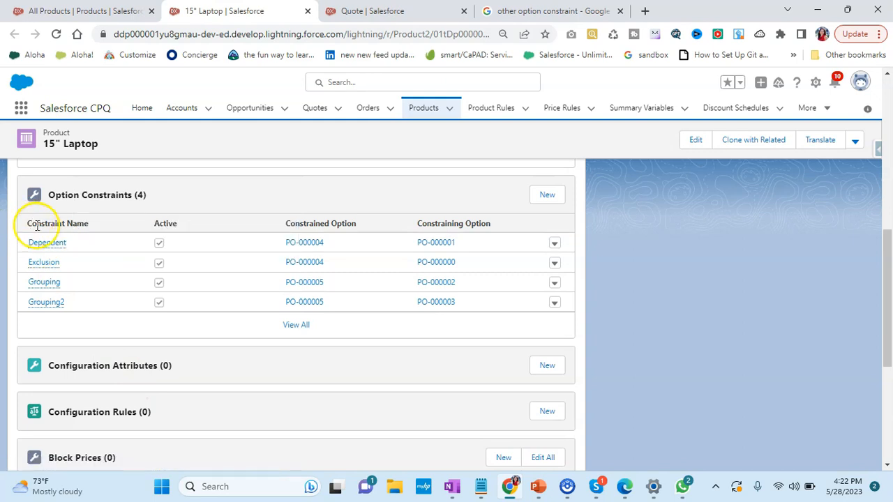
left_click(48, 243)
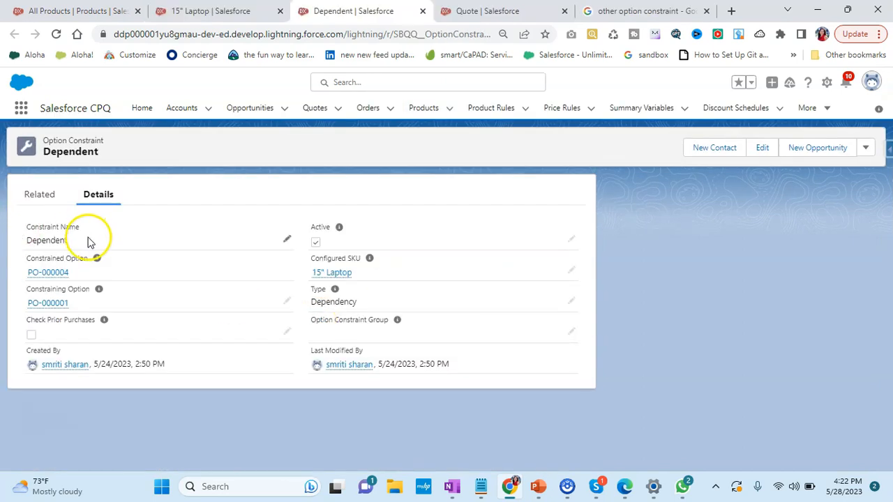
mouse_move(17, 256)
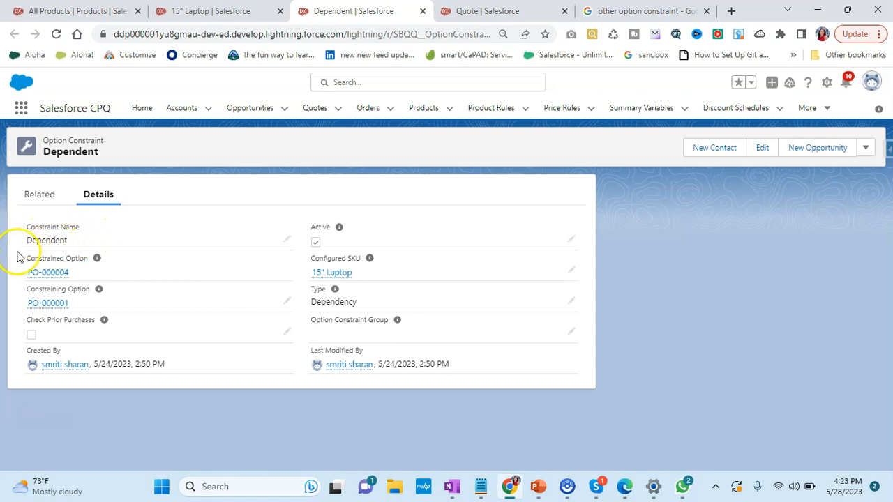
mouse_move(98, 258)
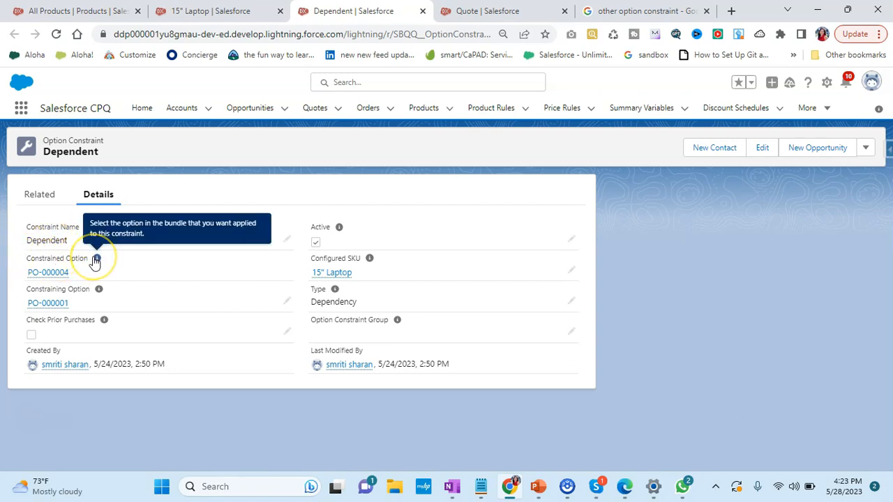
mouse_move(94, 261)
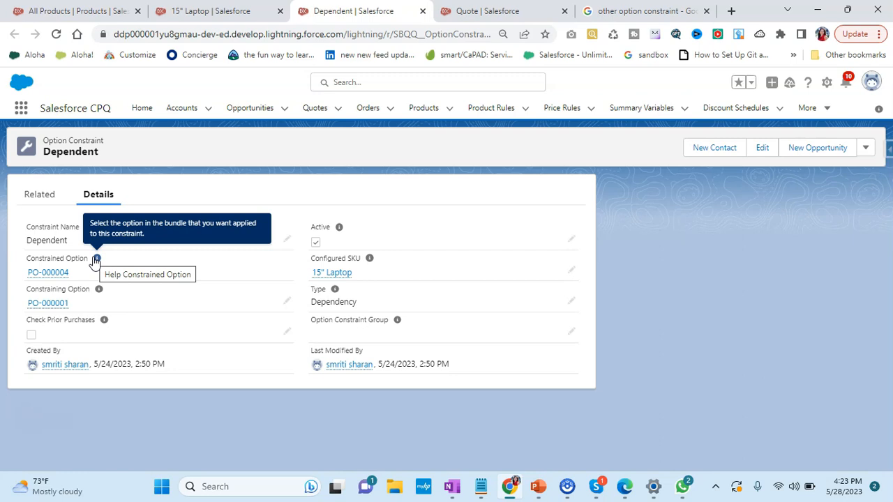
mouse_move(100, 291)
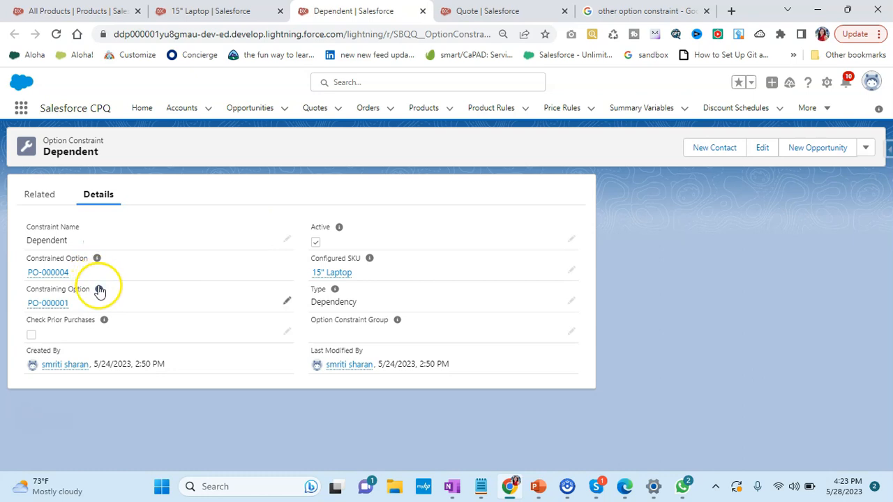
mouse_move(99, 289)
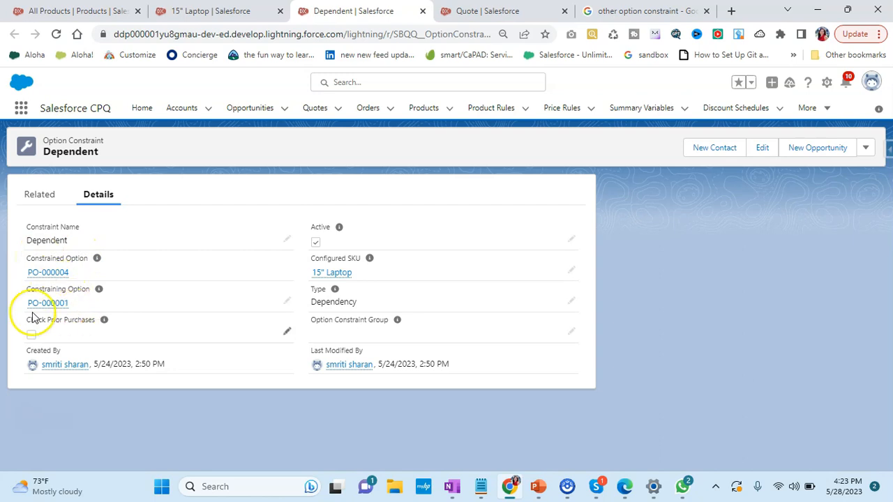
mouse_move(47, 273)
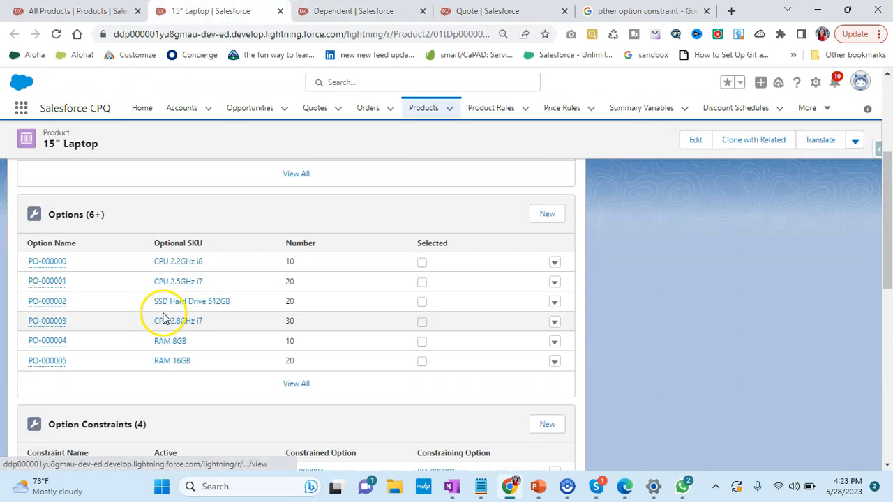
Review the Options list (PO-000004 RAM 8GB, PO-000001 CPU i7) and return to the Dependent record.
scroll("down", 3)
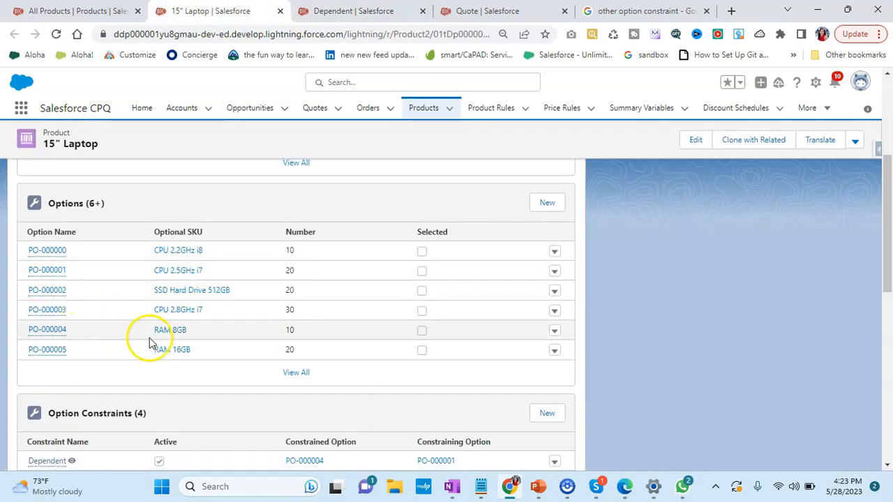
left_click(48, 460)
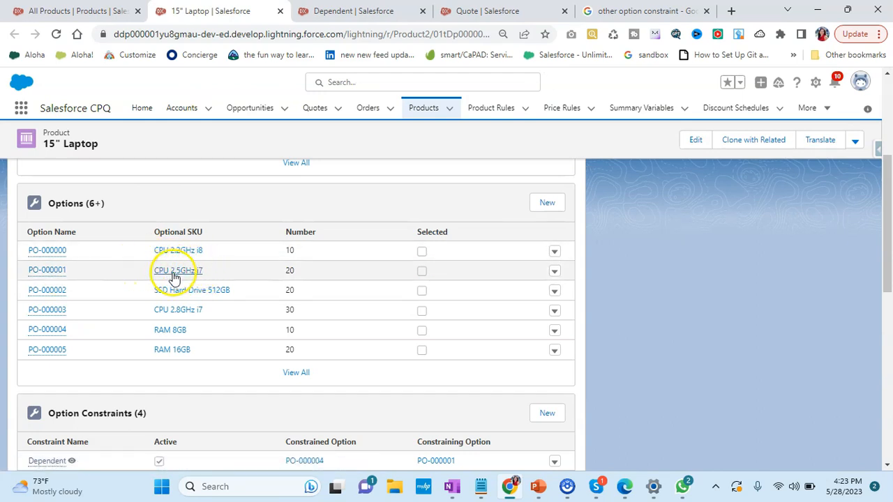
mouse_move(188, 279)
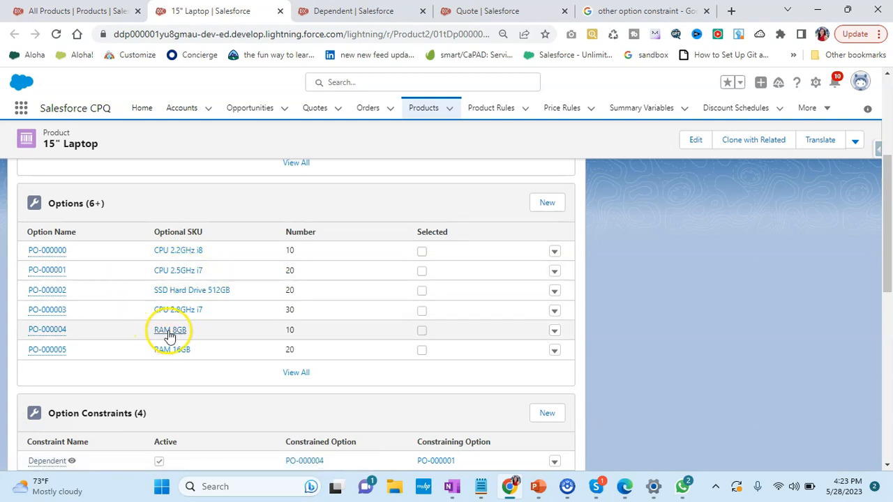
left_click(48, 461)
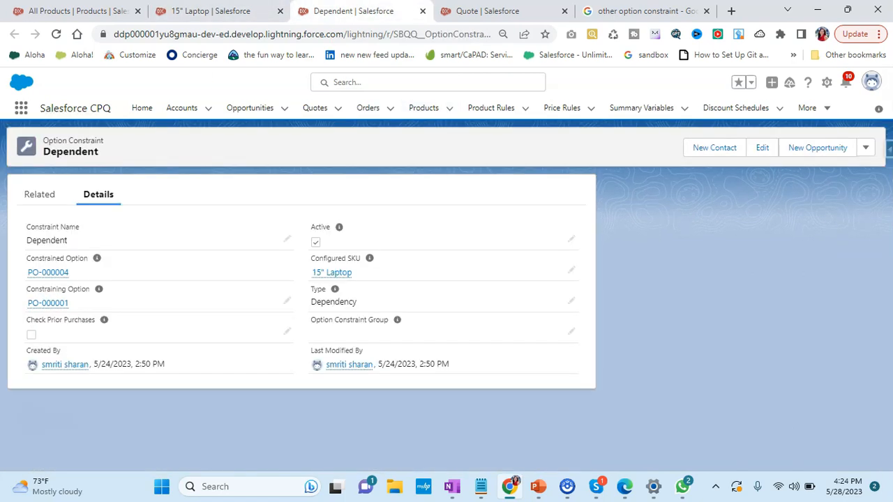
Add the 15" Laptop bundle to the quote and enter Configure Products.
left_click(486, 11)
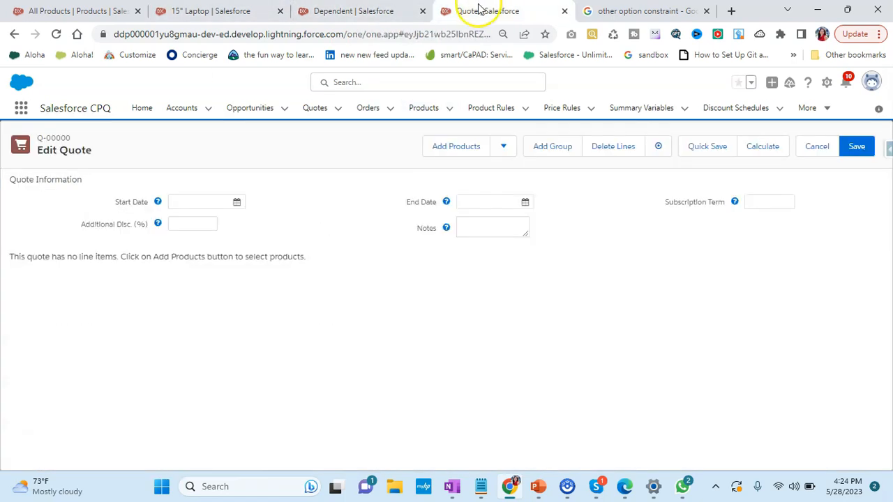
mouse_move(486, 11)
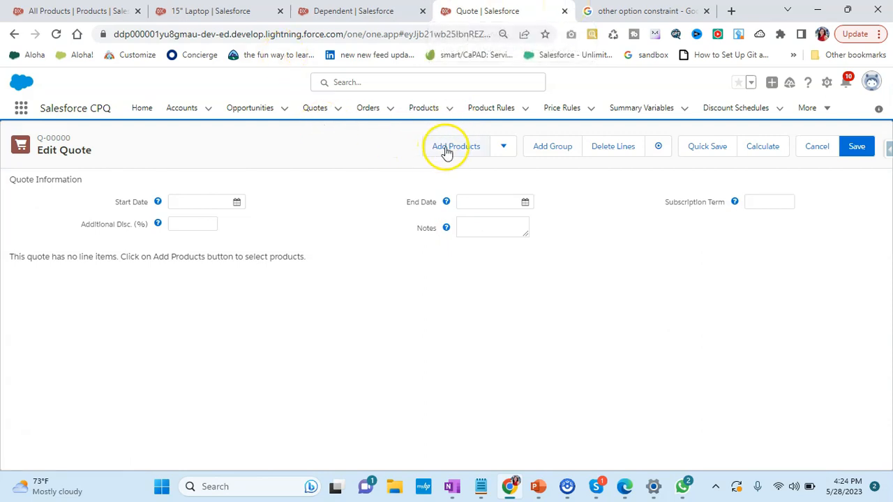
left_click(447, 147)
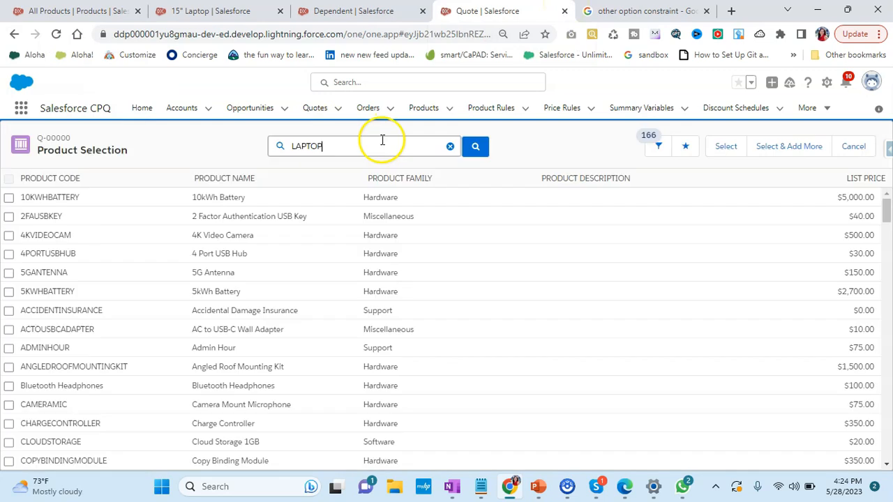
left_click(363, 146)
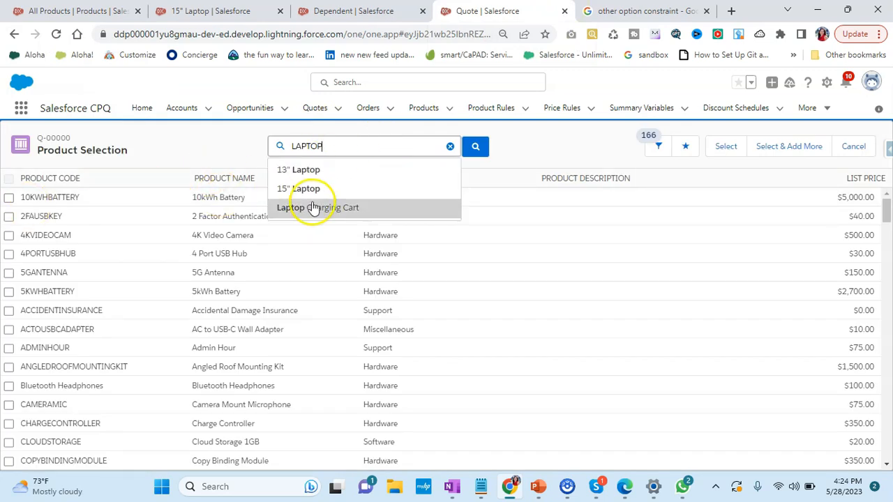
left_click(298, 188)
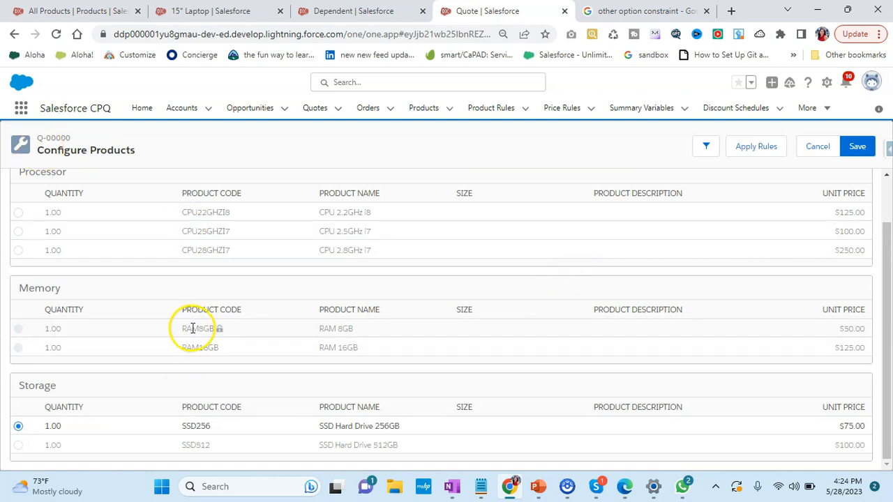
mouse_move(218, 335)
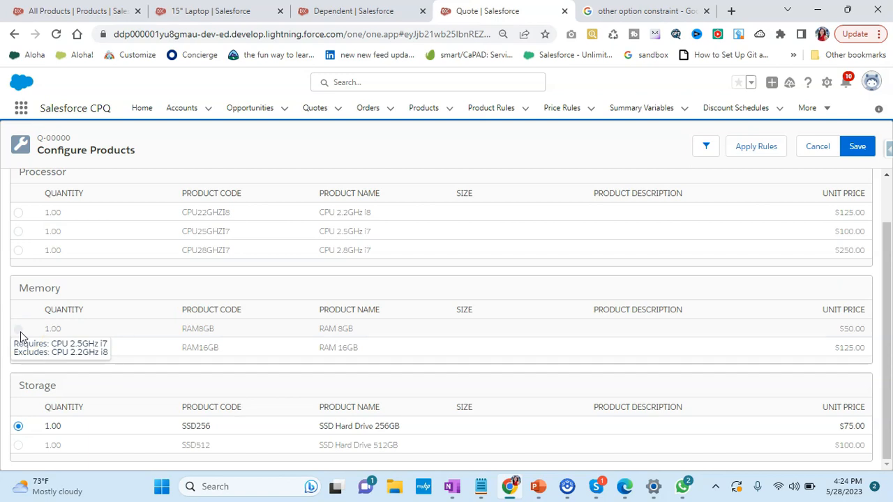
Select CPU 2.5GHz i7 so RAM 8GB becomes available, then select RAM 8GB.
left_click(18, 232)
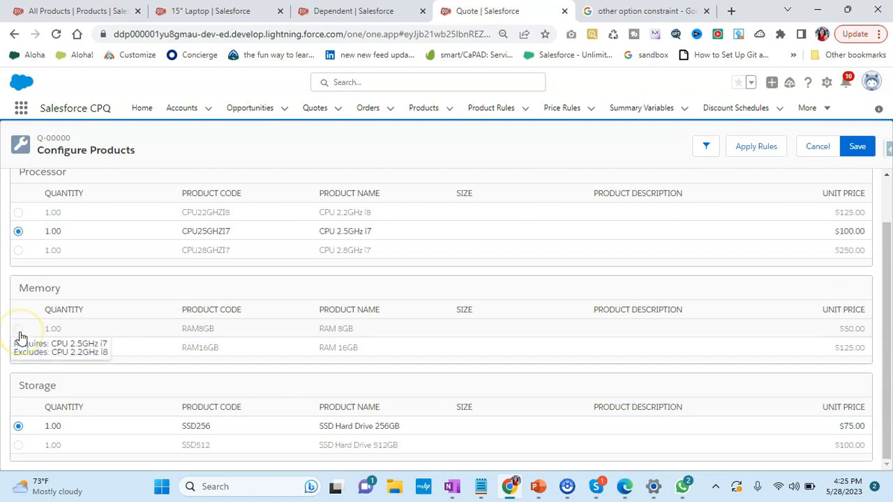
left_click(18, 329)
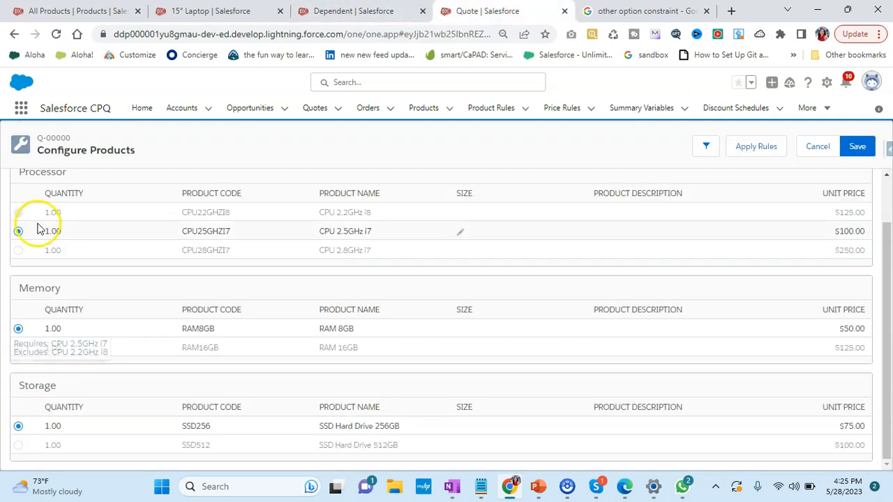
left_click(18, 231)
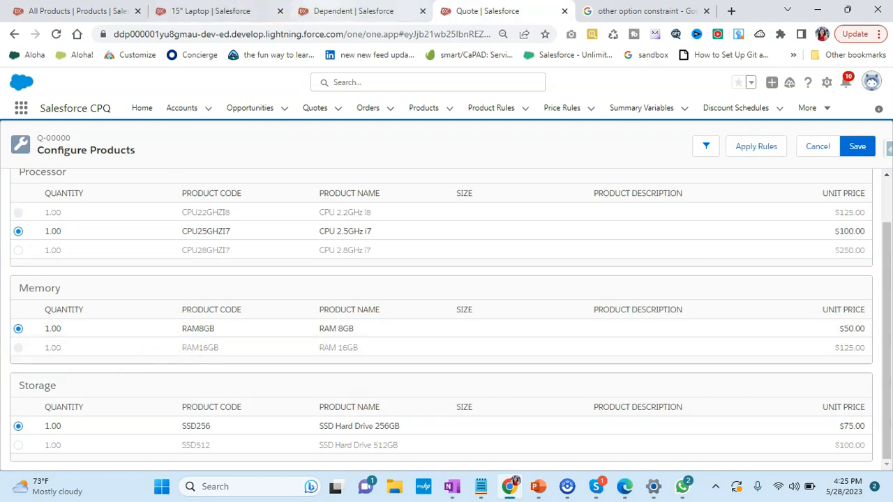
Return to the Dependent constraint and keep Dependency as its type.
left_click(356, 11)
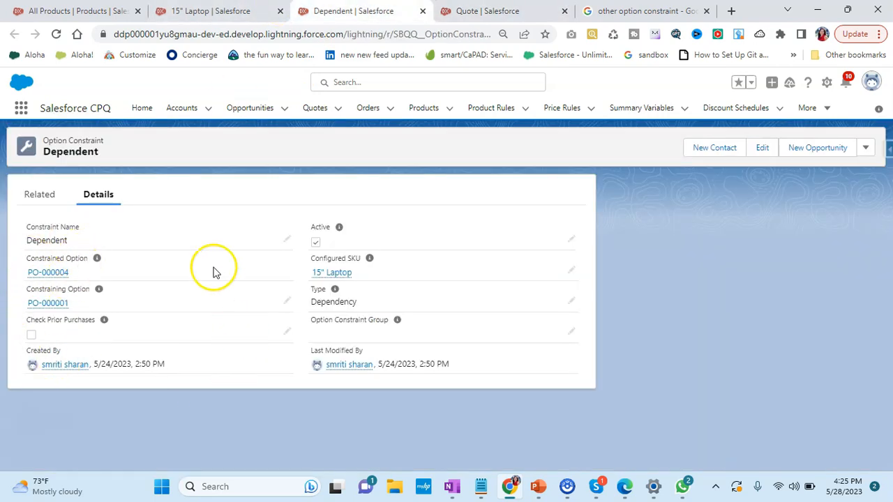
mouse_move(250, 254)
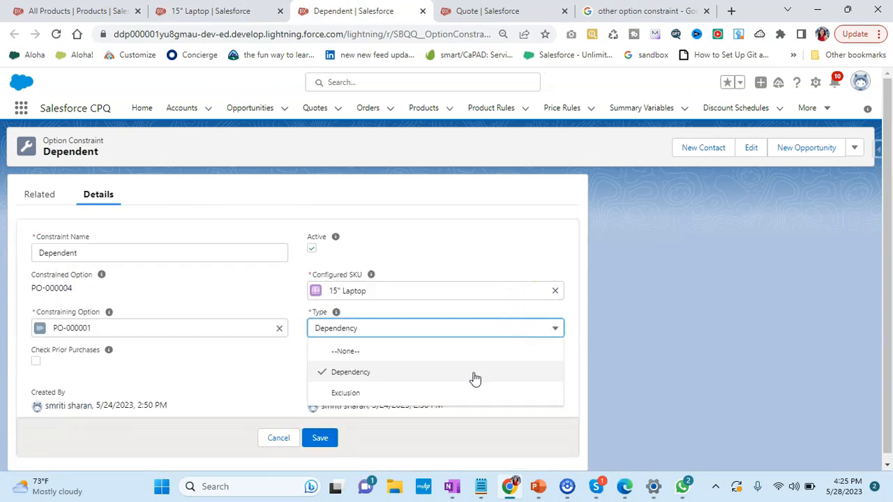
left_click(319, 438)
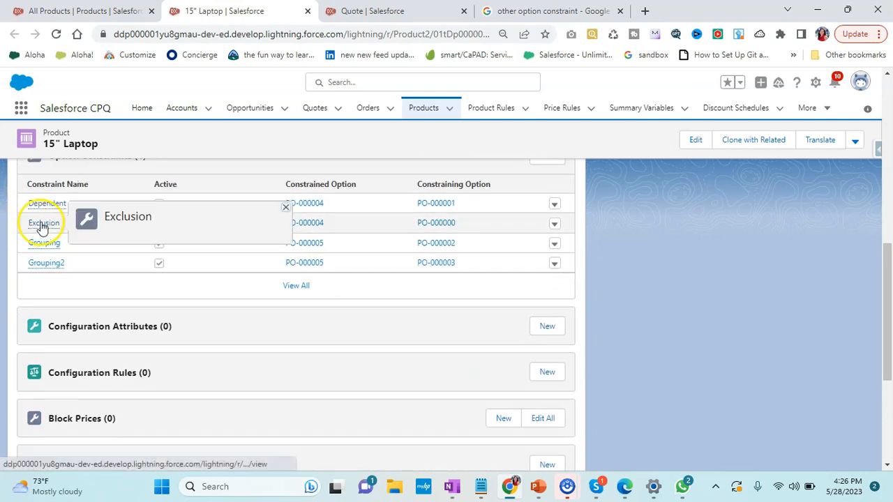
Open the Exclusion constraint record from the laptop's Option Constraints list.
left_click(44, 223)
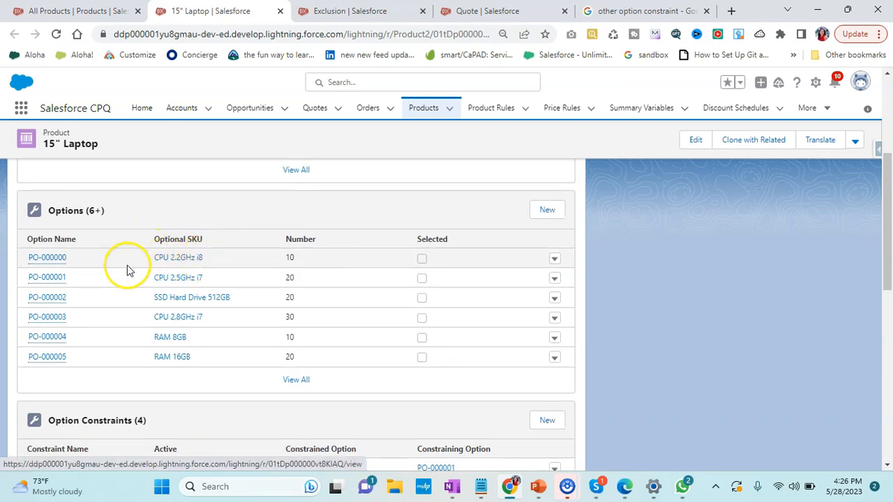
mouse_move(183, 278)
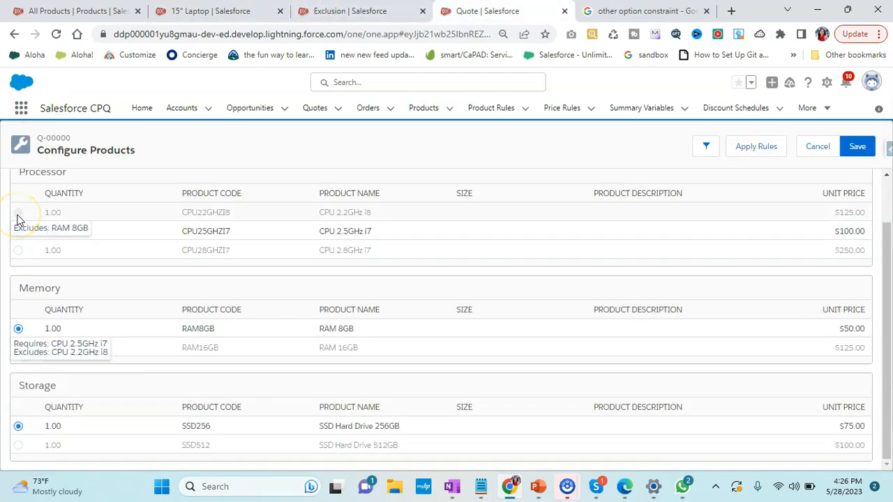
Choose CPU 2.8GHz i7 then CPU 2.2GHz i8, greying out both RAM options, and return to the laptop record.
left_click(18, 231)
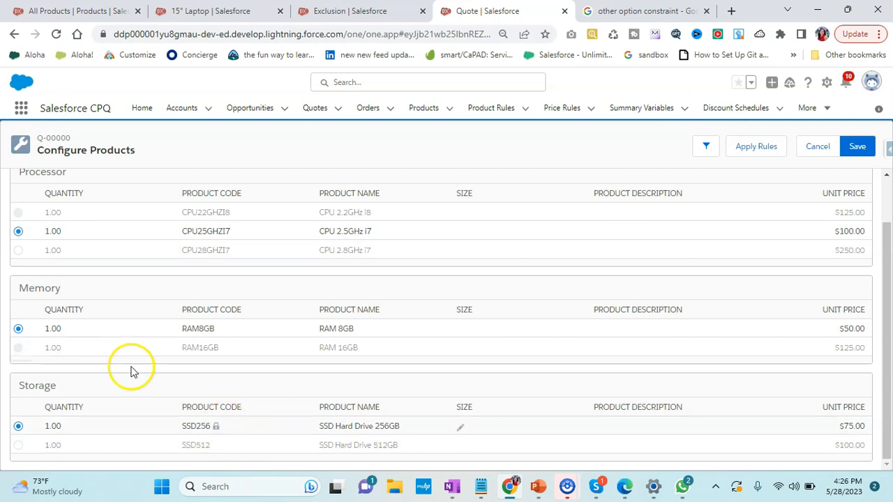
left_click(18, 250)
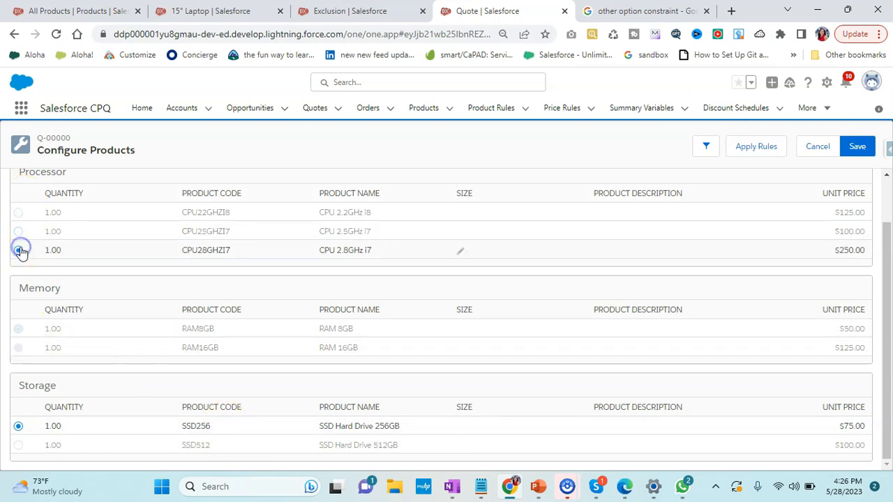
left_click(18, 213)
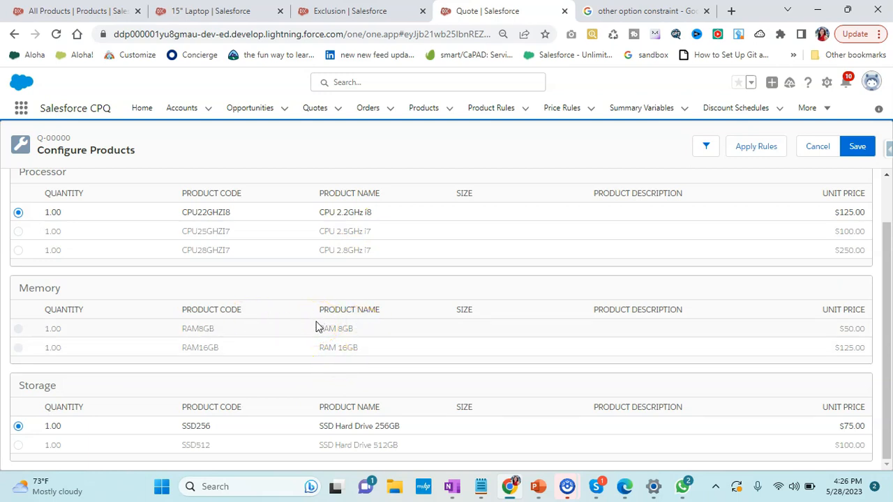
left_click(362, 11)
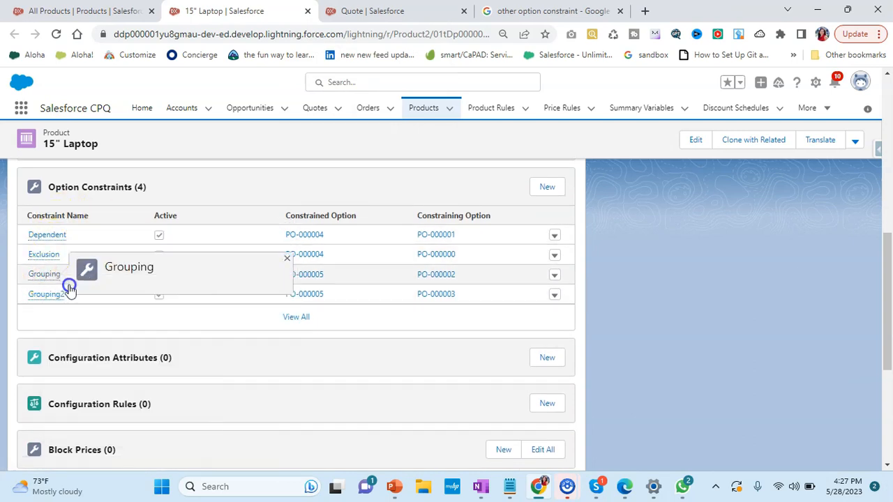
Open the Grouping option constraint record in its own tab.
left_click(45, 273)
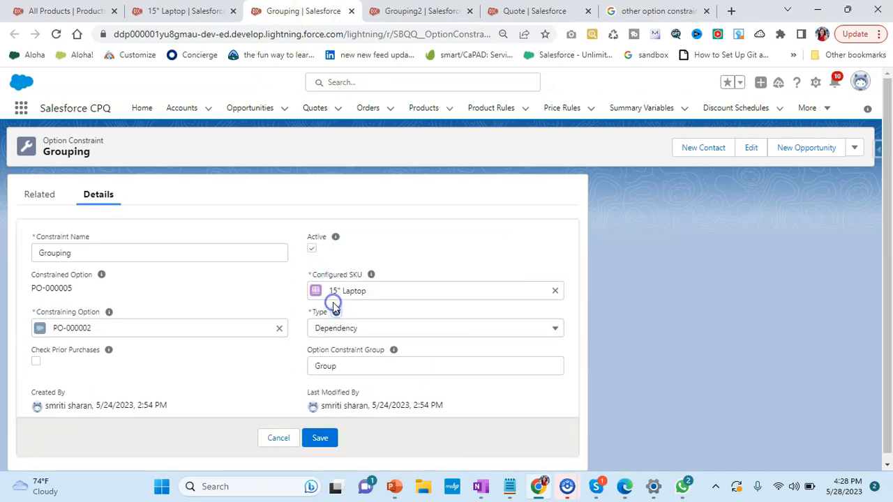
Review Grouping's Option Constraint Group and compare it with Grouping2 (PO-000005 depends on PO-000003).
left_click(436, 366)
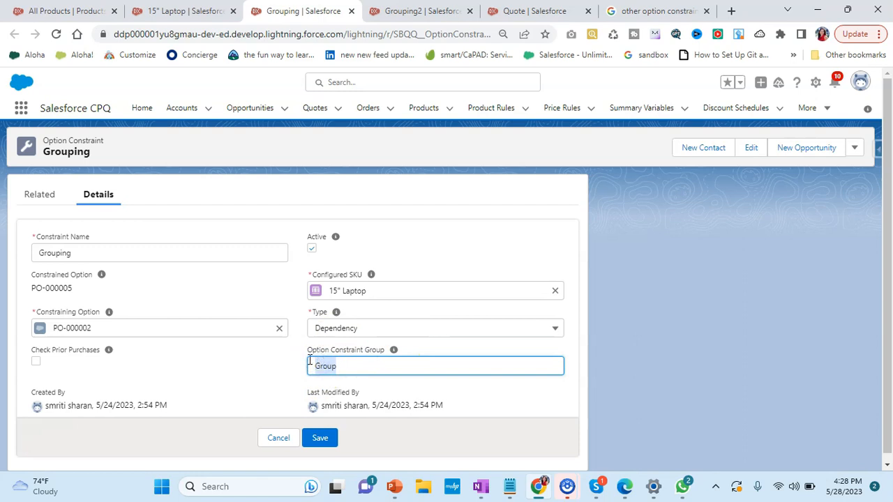
left_click(319, 439)
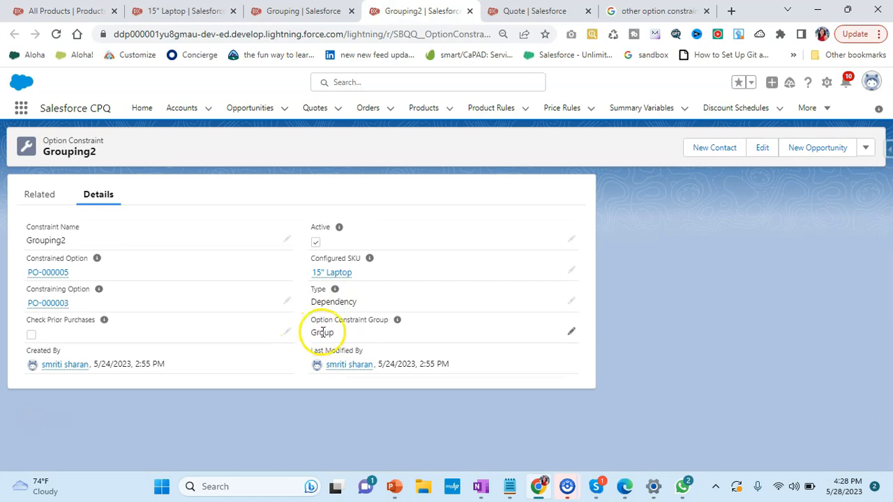
mouse_move(98, 277)
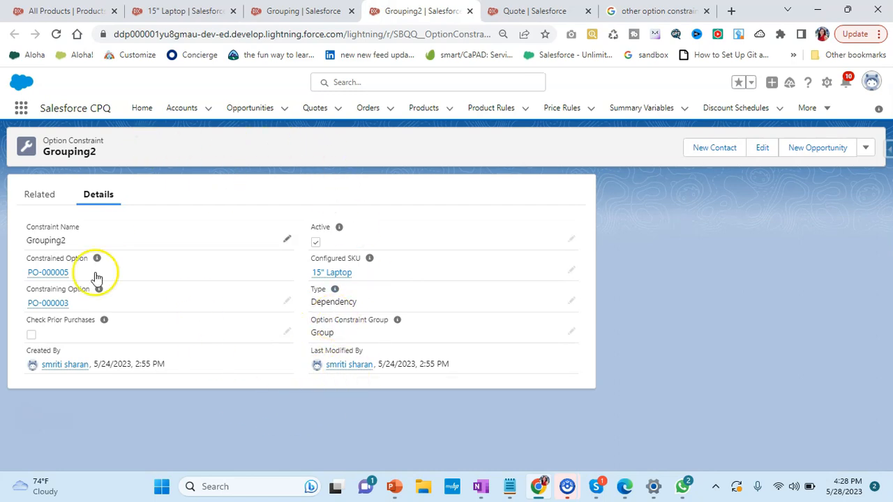
mouse_move(265, 399)
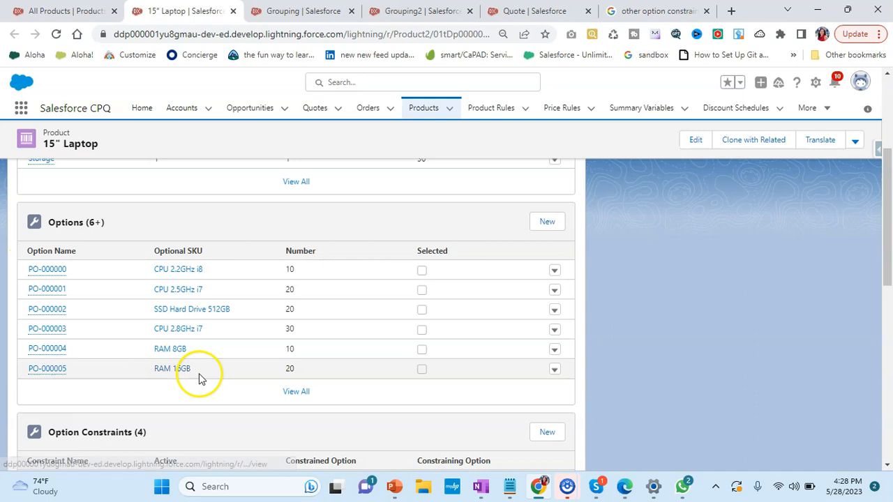
Return to the 15" Laptop tab to match PO numbers to their SKUs in the Options list.
left_click(419, 11)
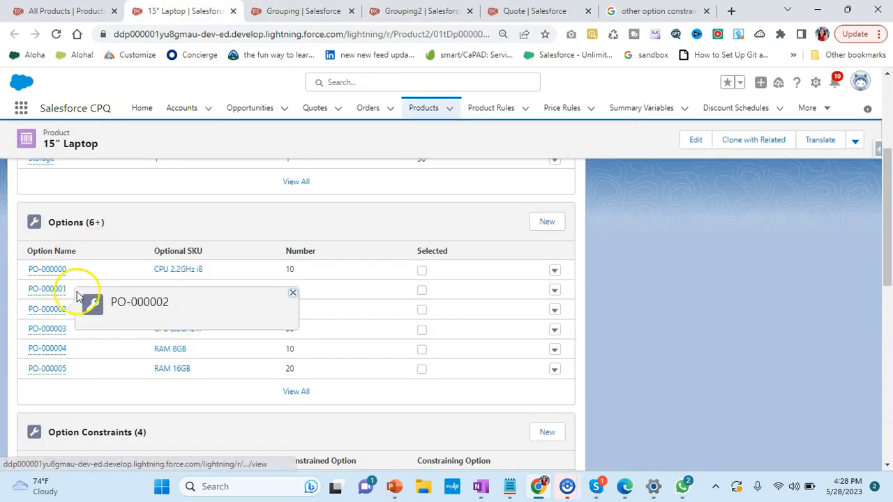
mouse_move(230, 310)
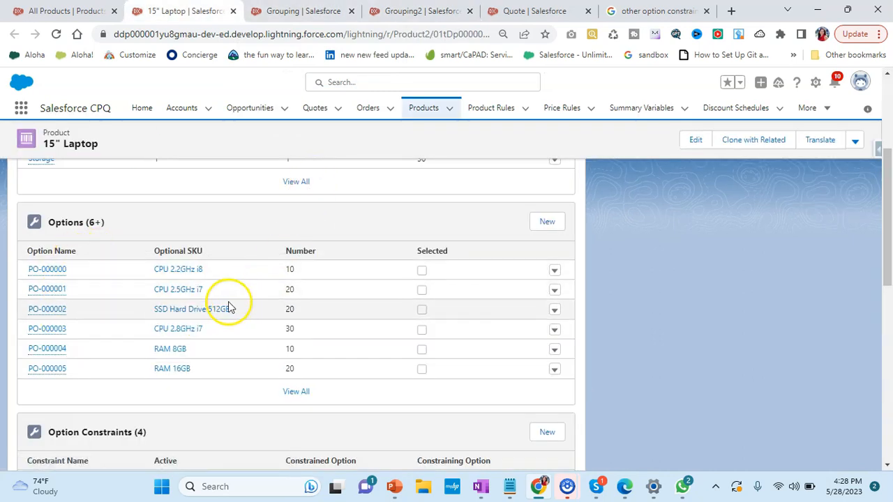
mouse_move(192, 310)
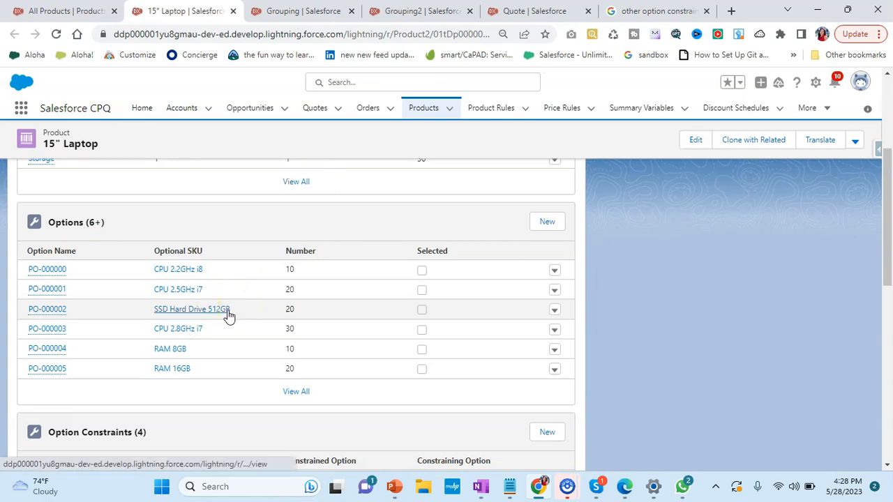
mouse_move(221, 339)
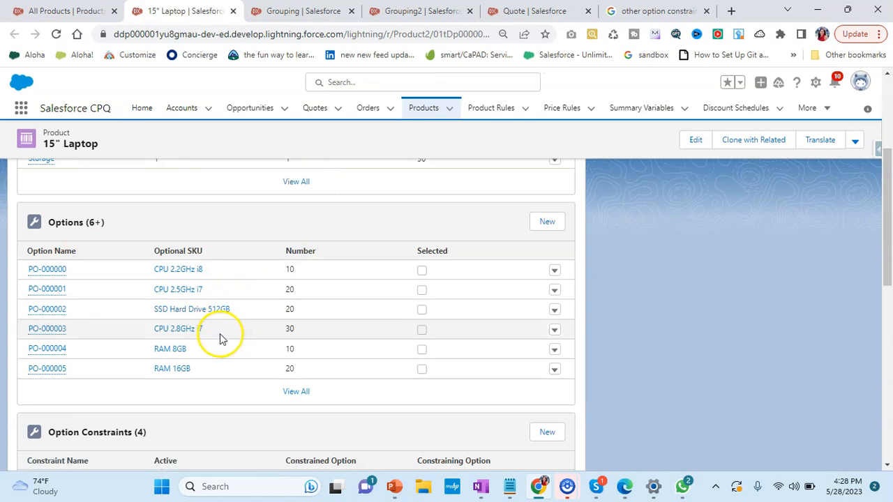
mouse_move(221, 337)
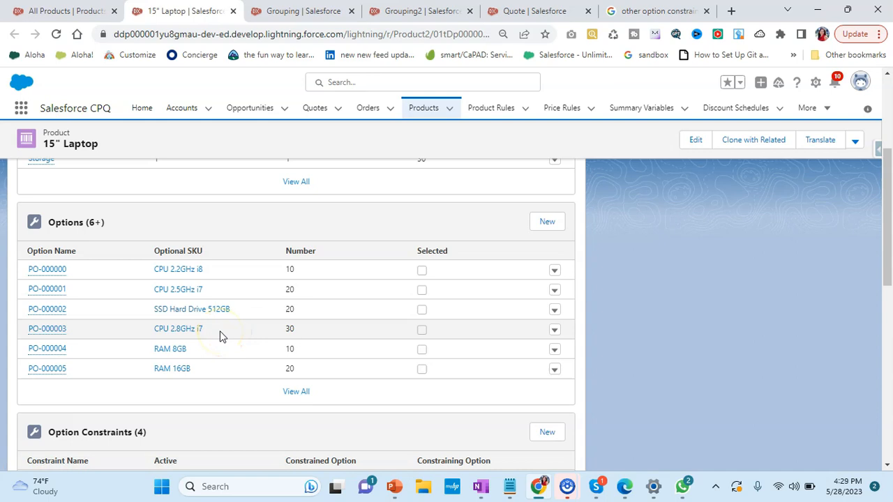
mouse_move(360, 7)
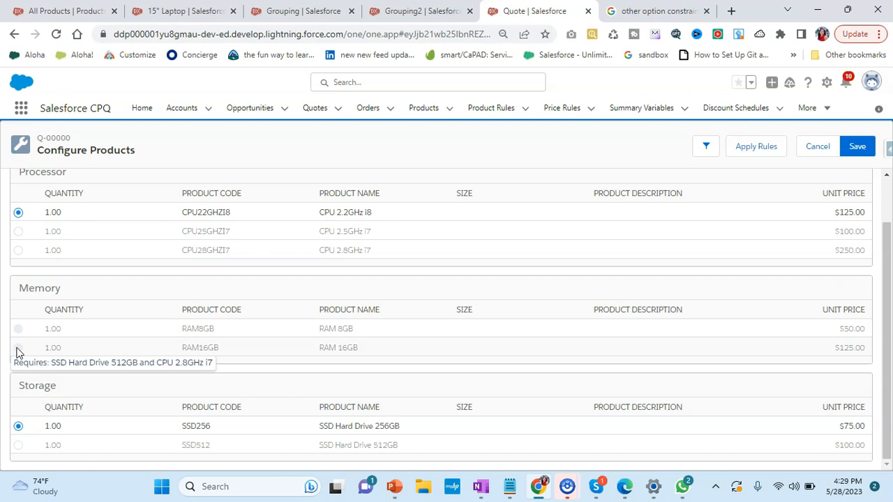
mouse_move(103, 391)
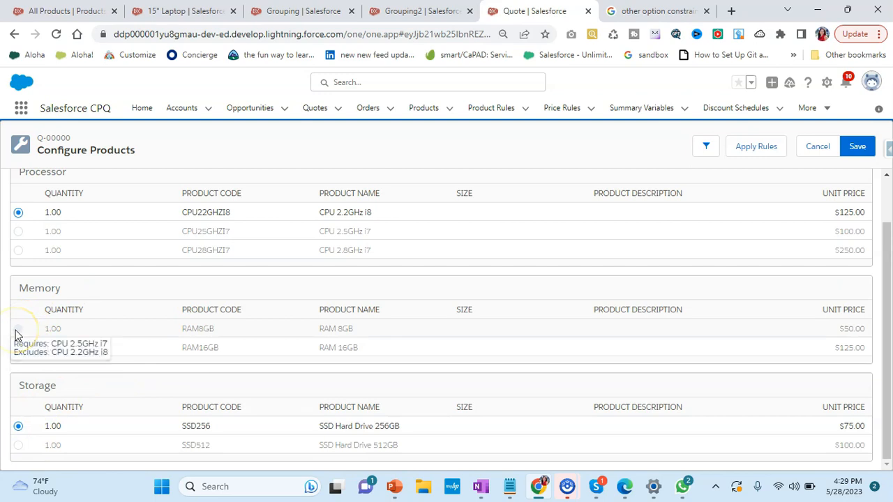
mouse_move(18, 363)
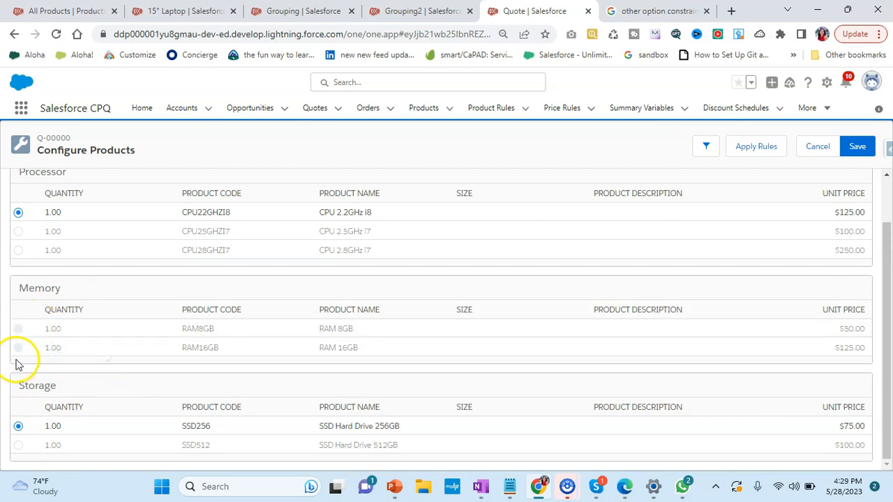
mouse_move(18, 347)
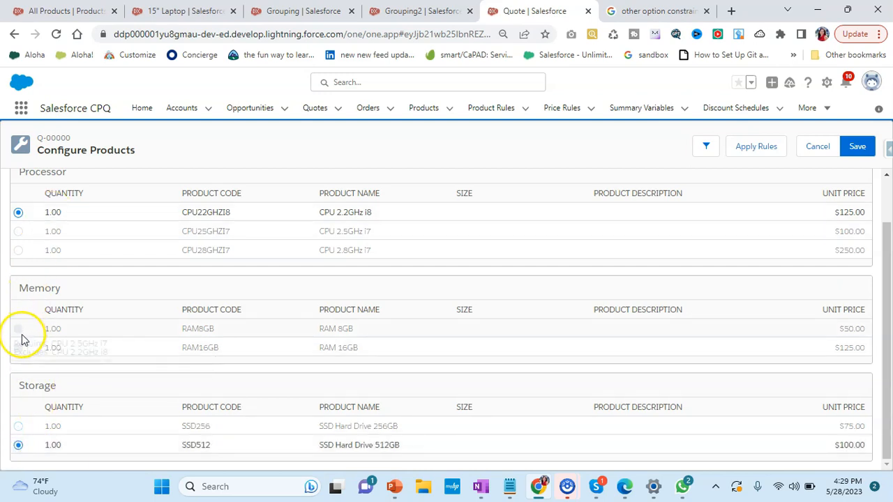
mouse_move(19, 348)
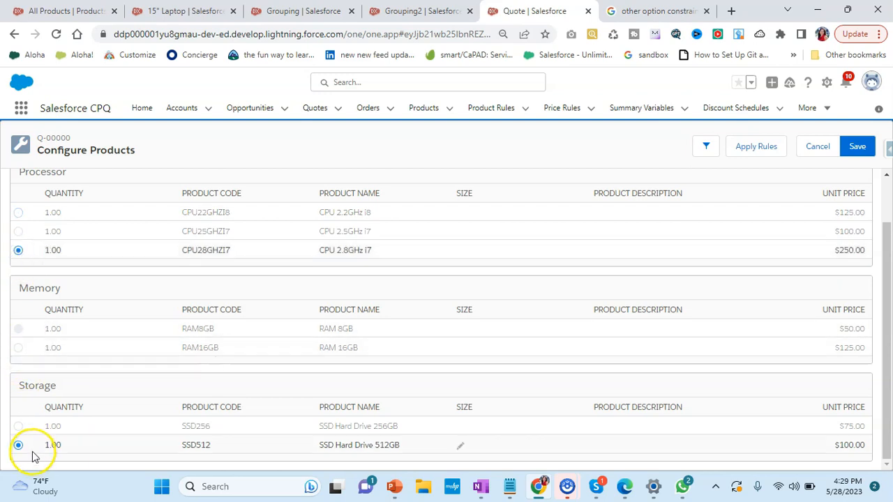
Choose SSD Hard Drive 512GB and CPU 2.8GHz i7; both RAM options stay unavailable.
left_click(19, 212)
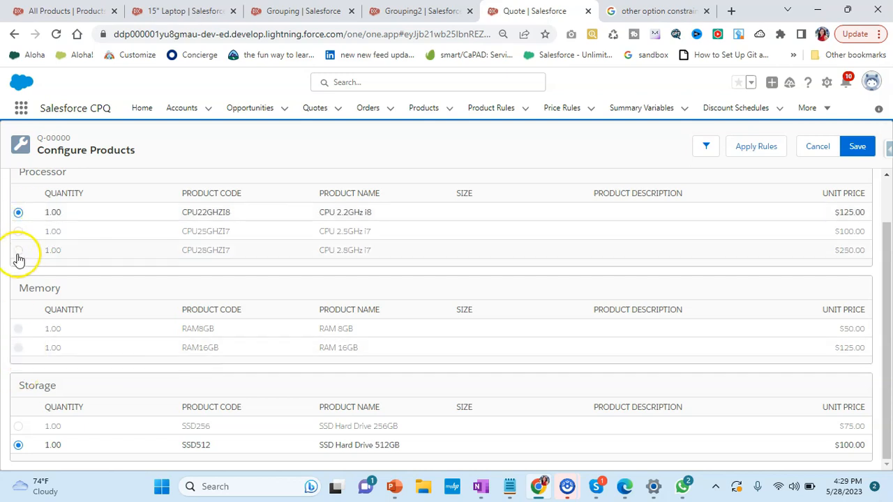
left_click(18, 249)
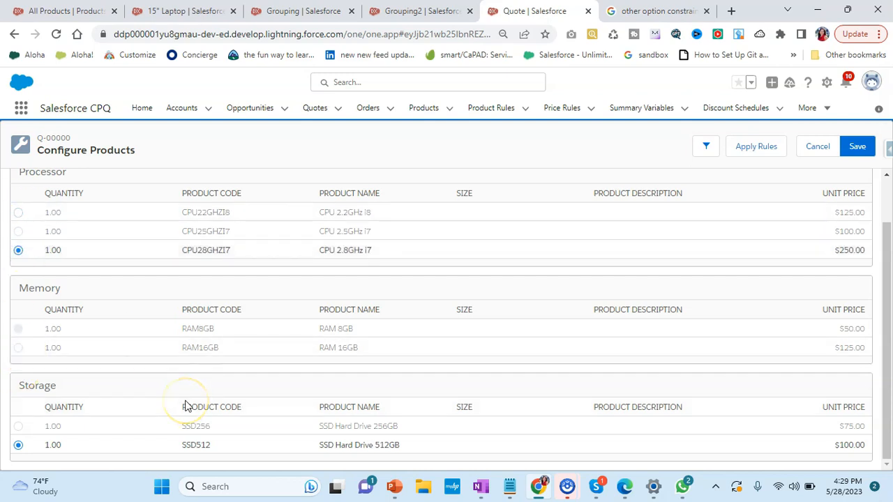